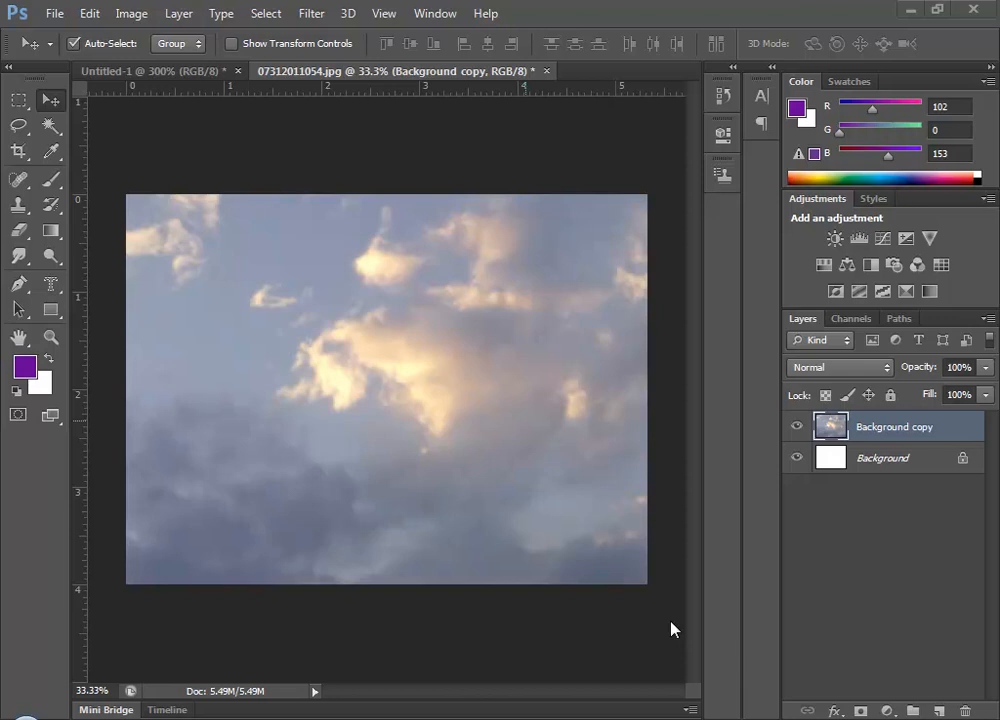
mouse_move(420, 464)
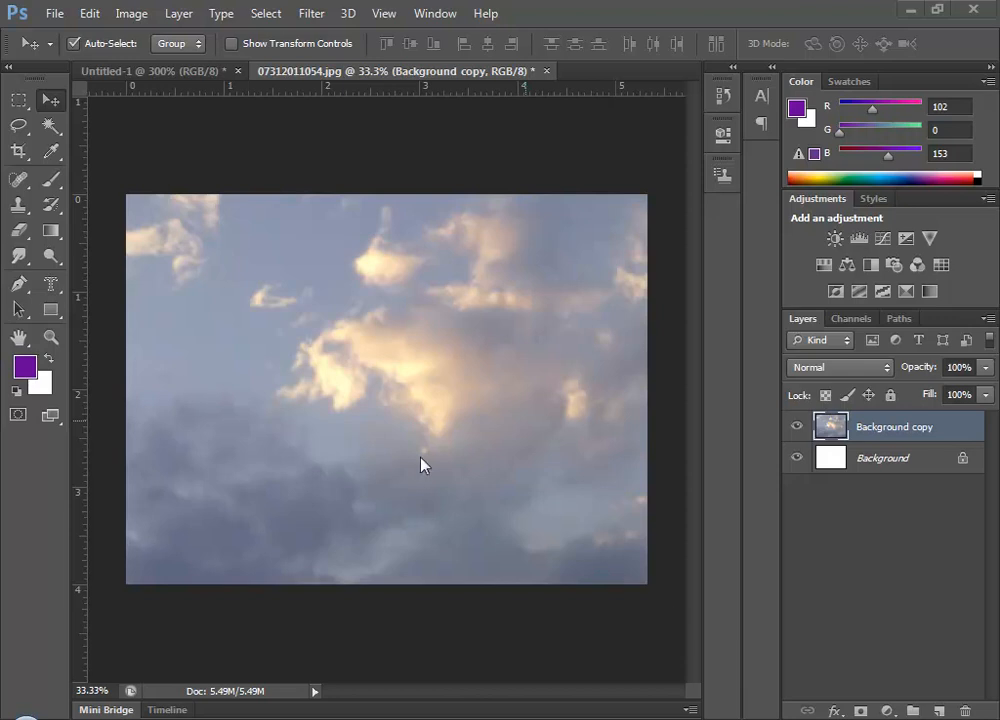
mouse_move(445, 333)
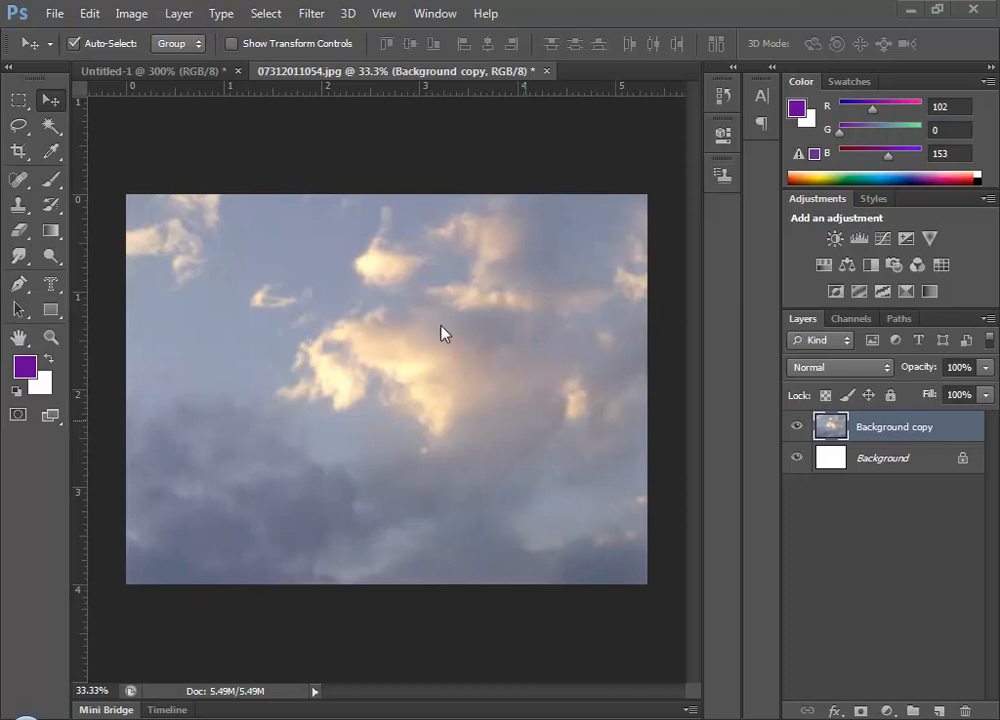
mouse_move(313, 364)
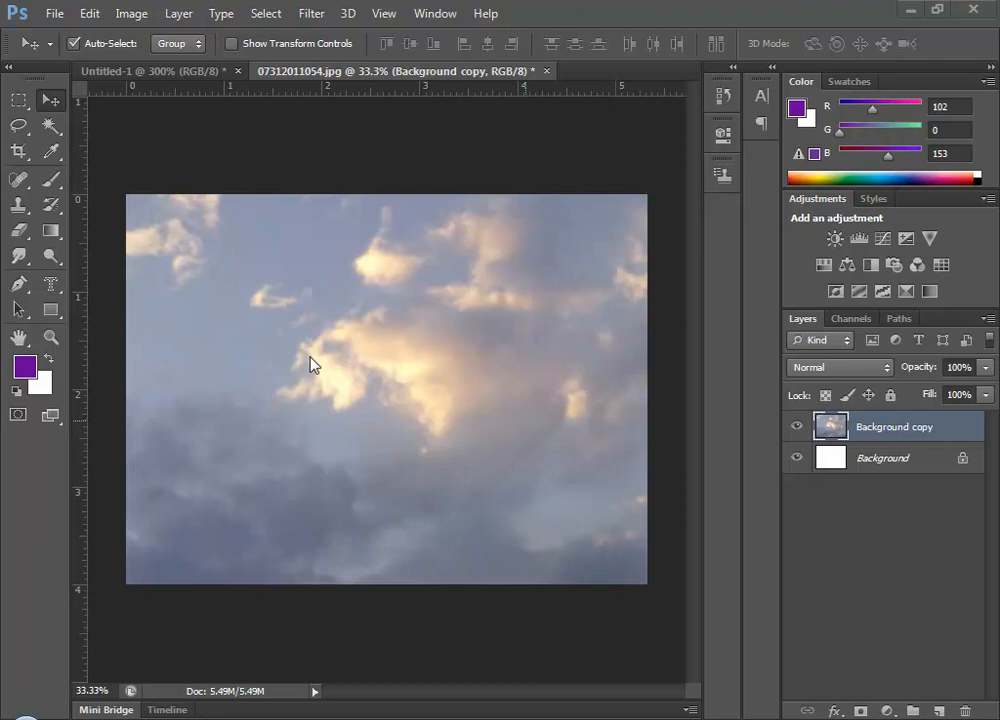
mouse_move(928, 445)
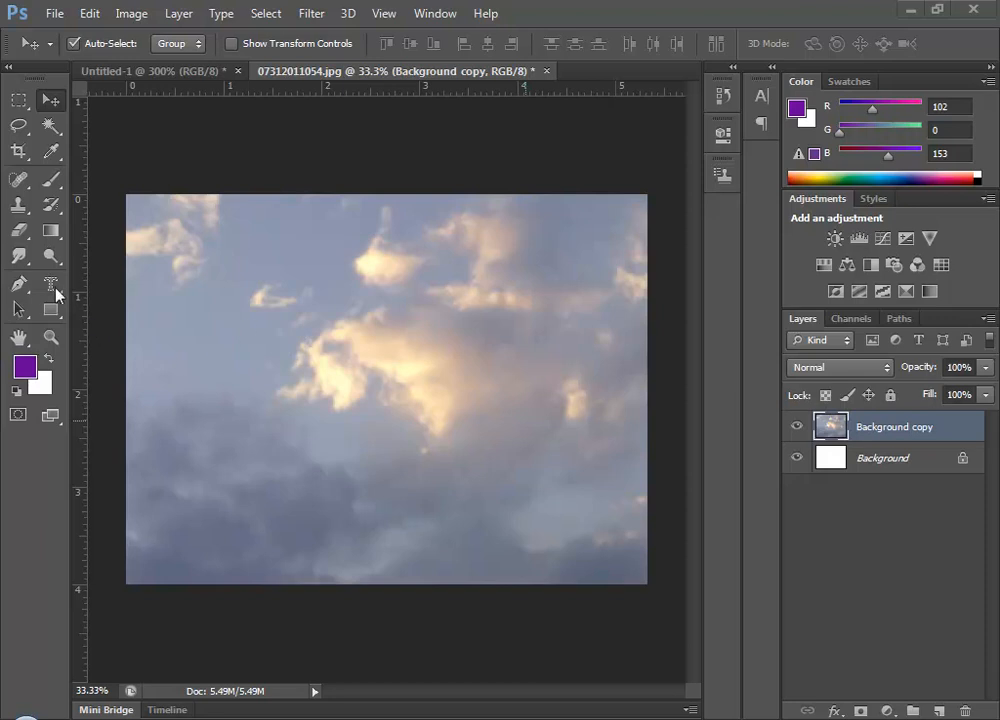
mouse_move(51, 285)
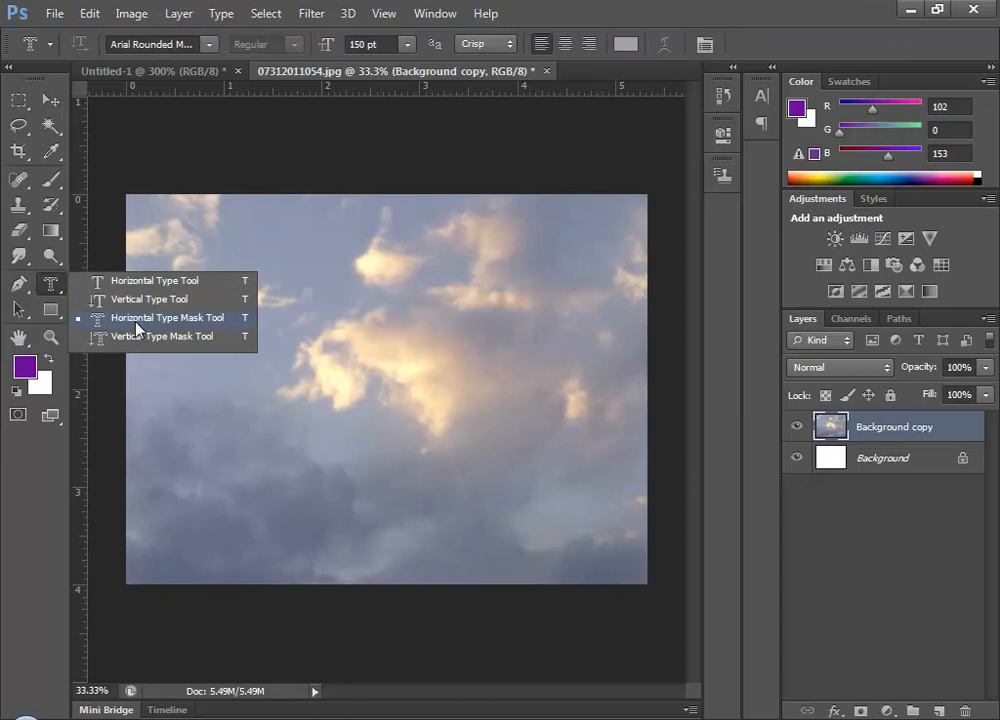
mouse_move(155, 280)
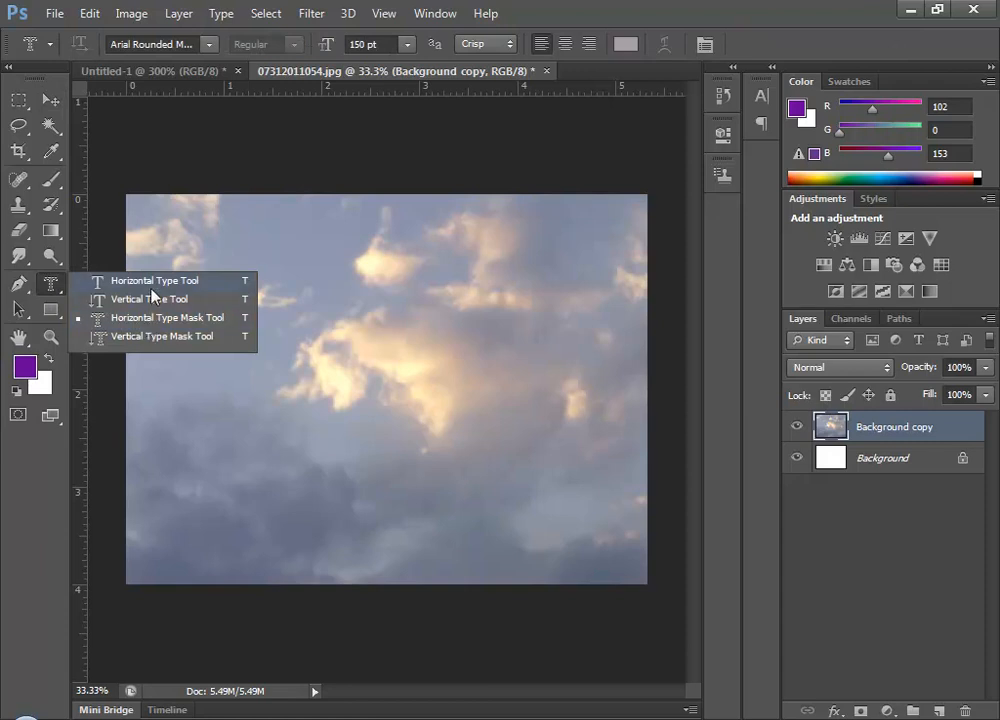
mouse_move(155, 285)
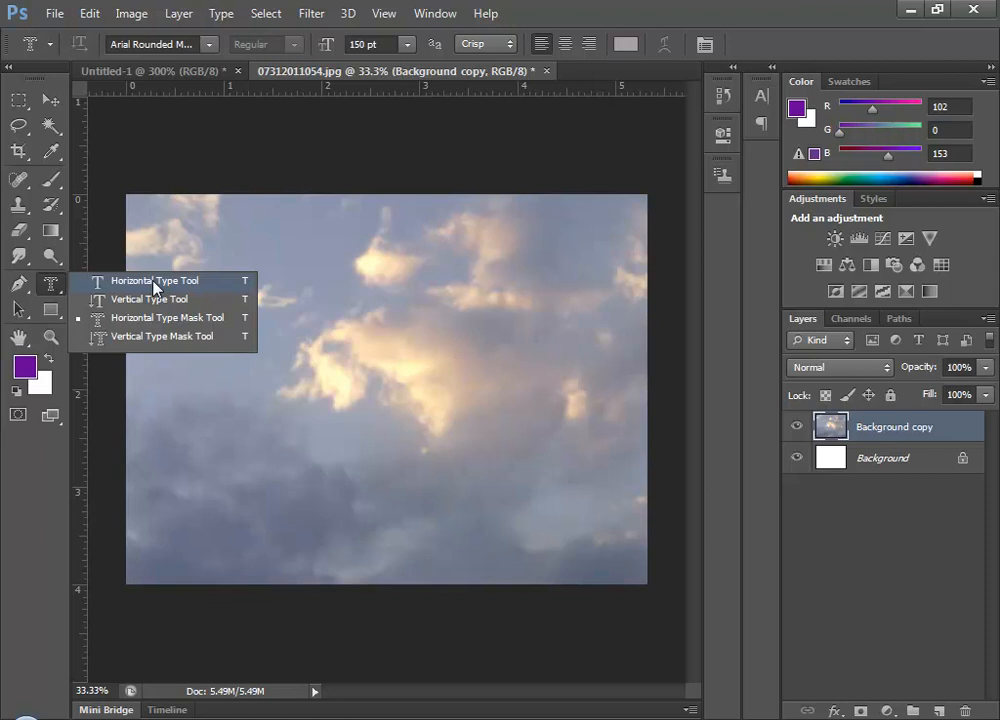
mouse_move(155, 323)
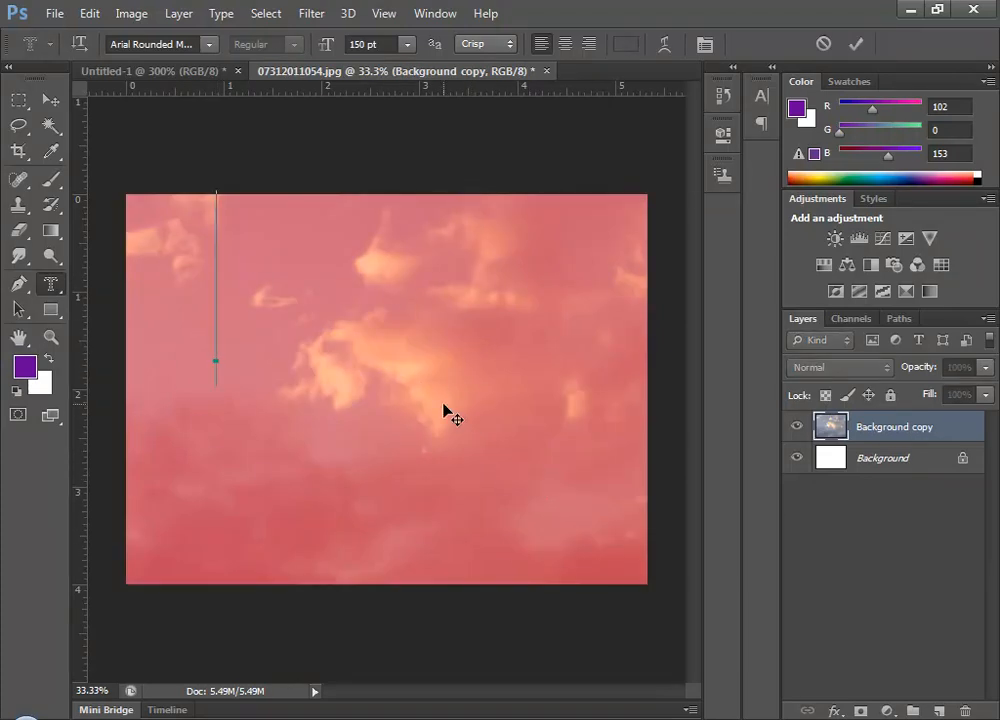
mouse_move(442, 370)
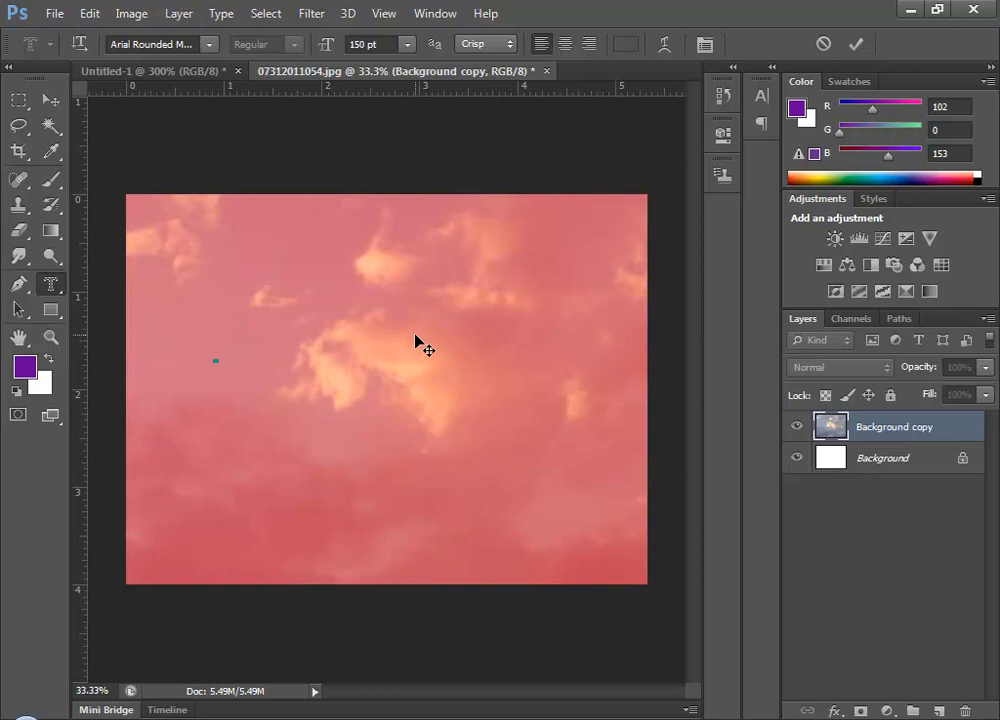
Step: Type 'clouds' as a type mask across the upper sky and commit it as a selection
type("clou")
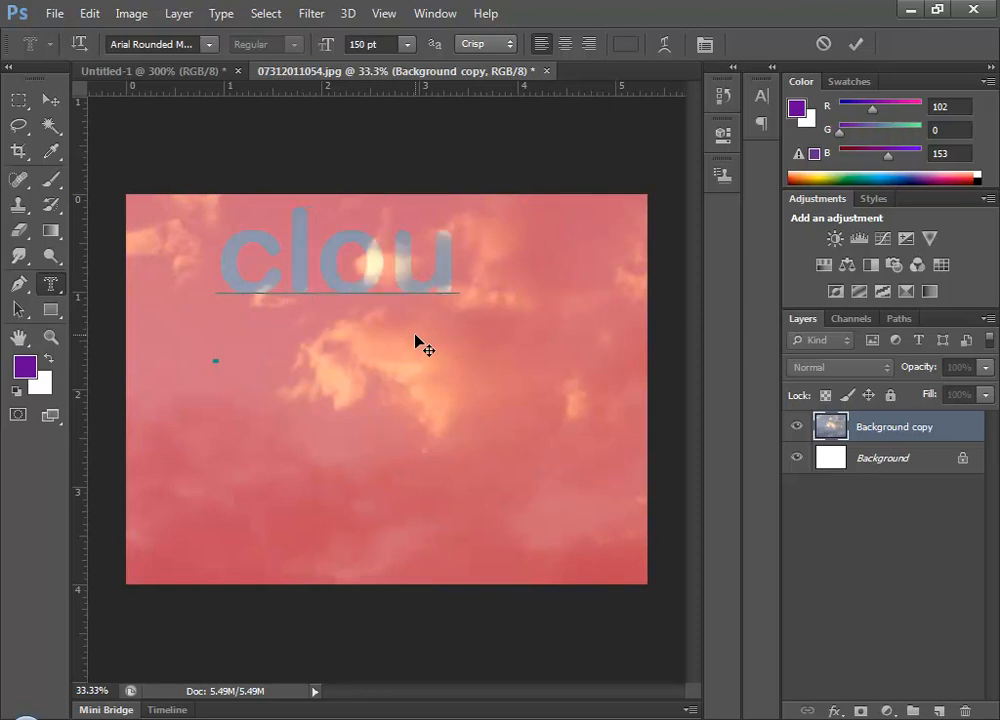
type("ds")
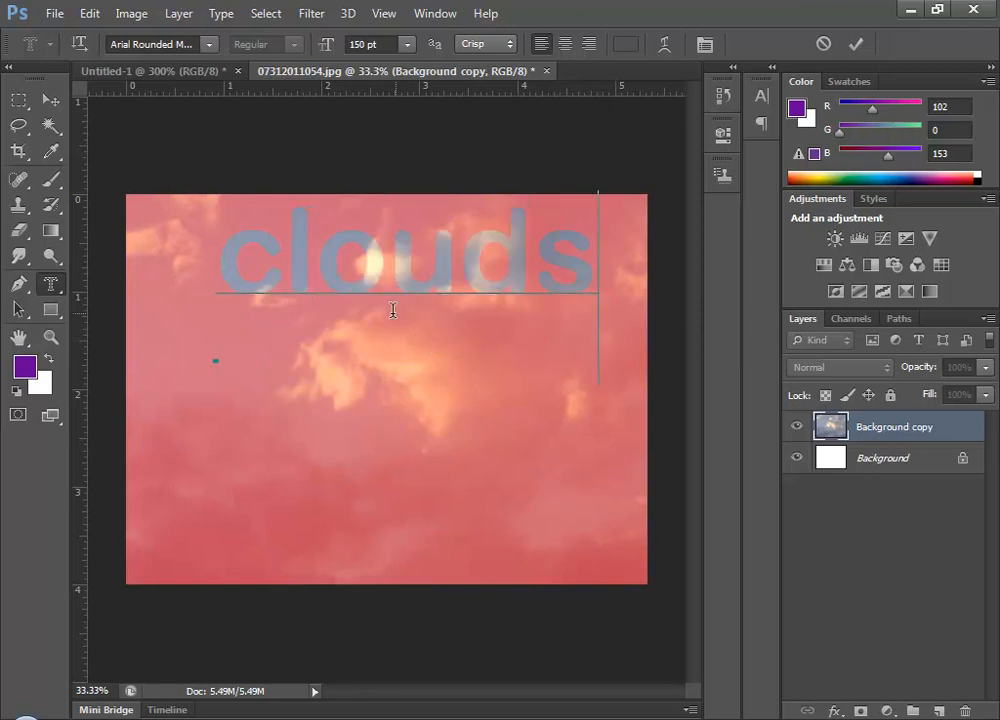
left_click(51, 99)
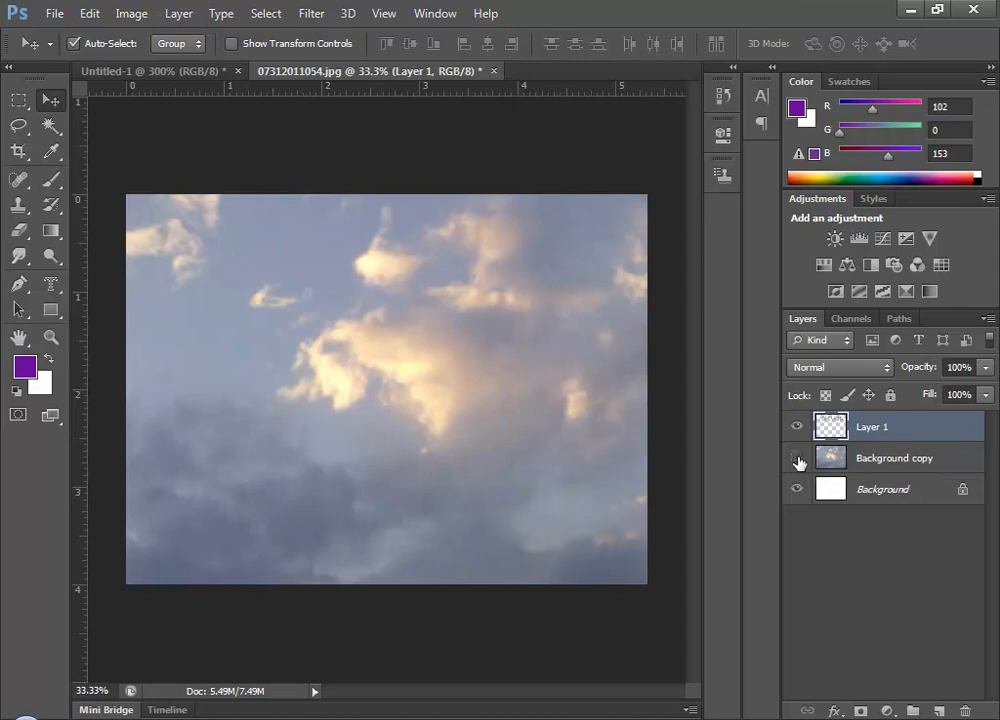
left_click(797, 458)
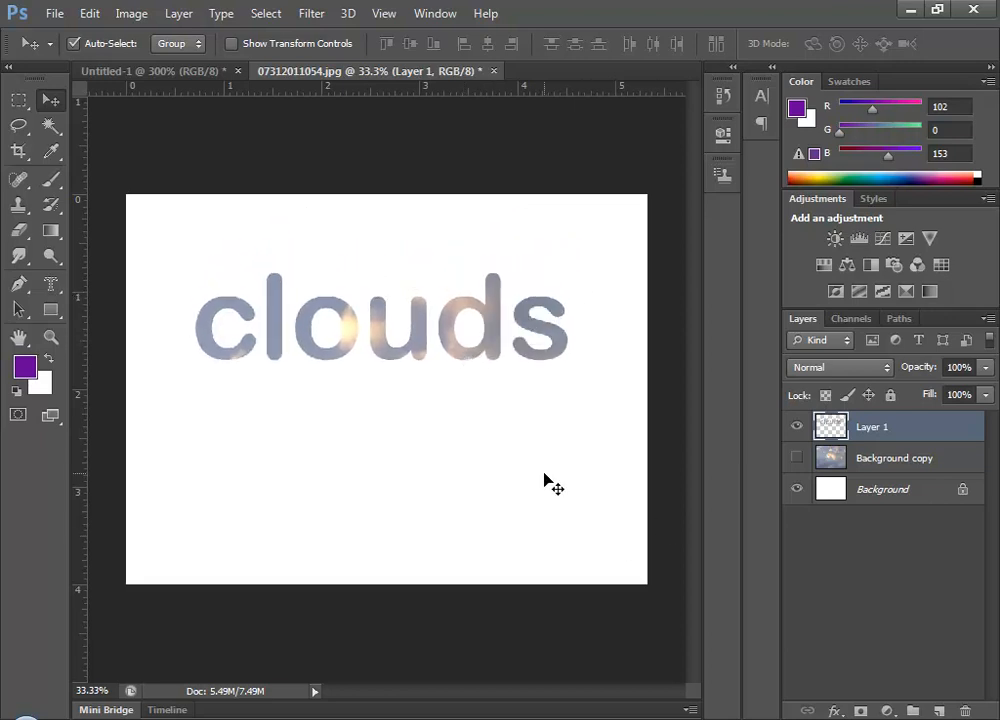
mouse_move(468, 421)
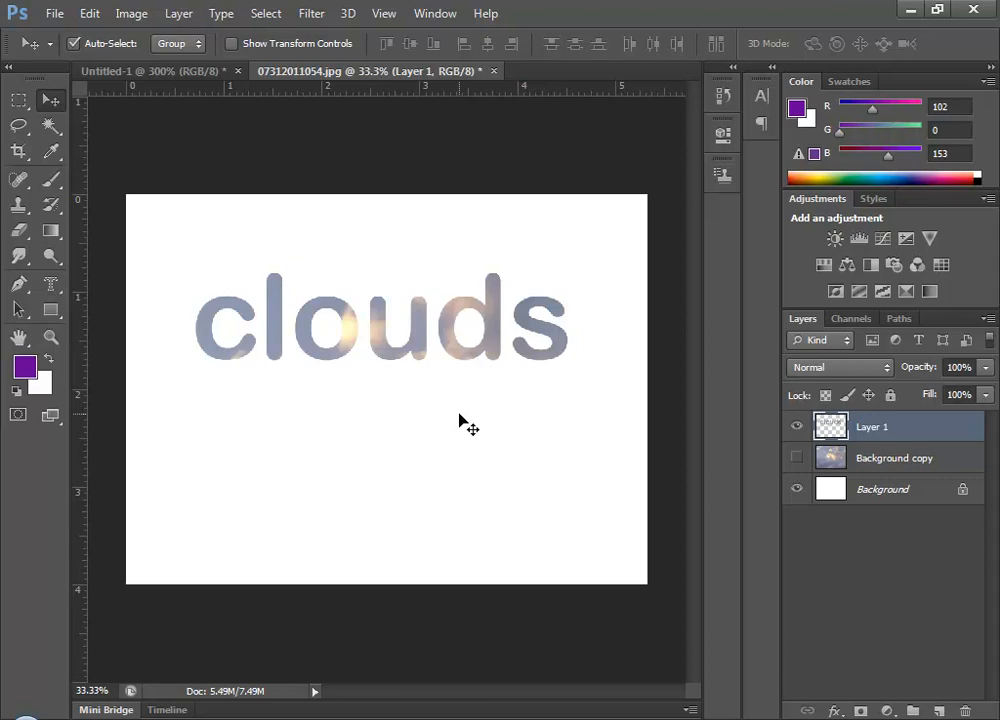
left_click(797, 458)
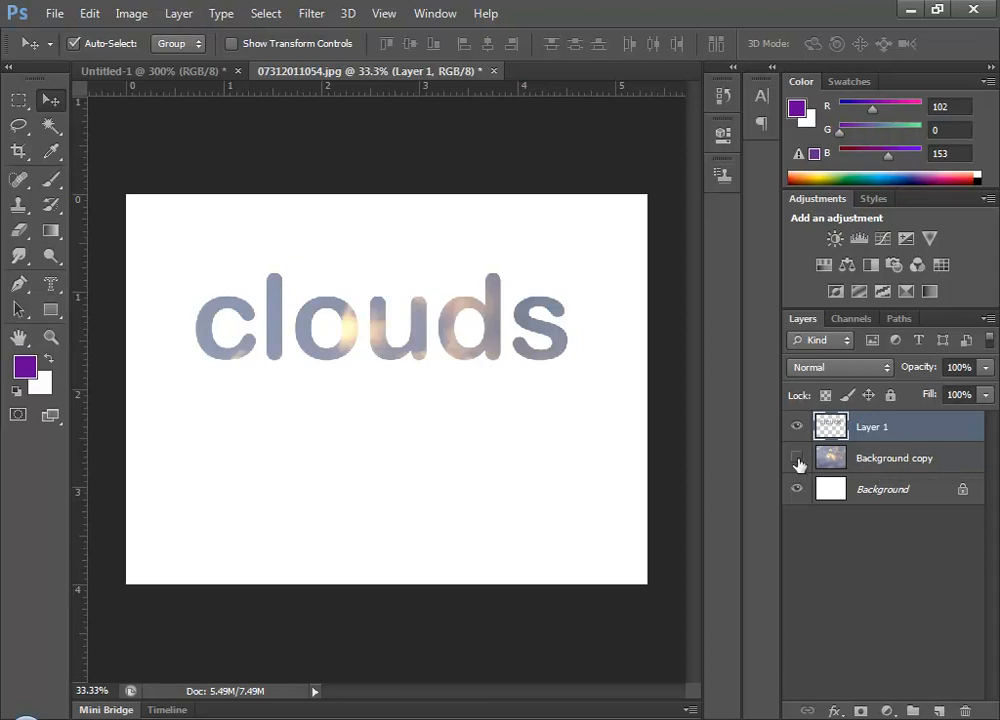
left_click(797, 458)
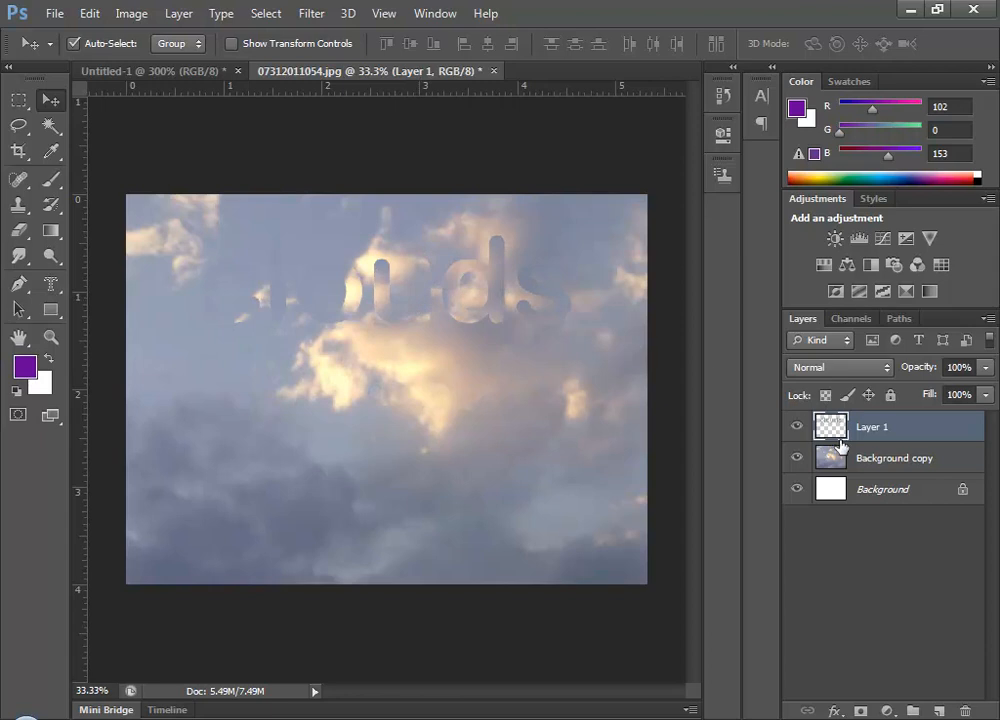
Step: Select Layer 1 and drag the cloud-textured word 'clouds' lower and to the right
left_click(894, 457)
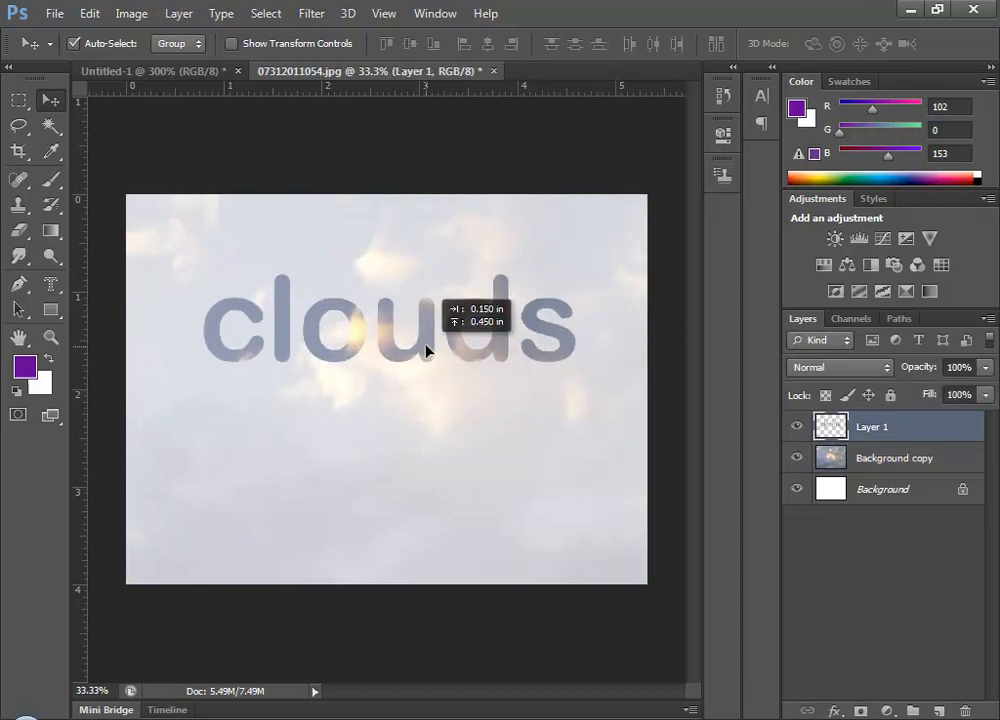
left_click_drag(427, 350, 485, 435)
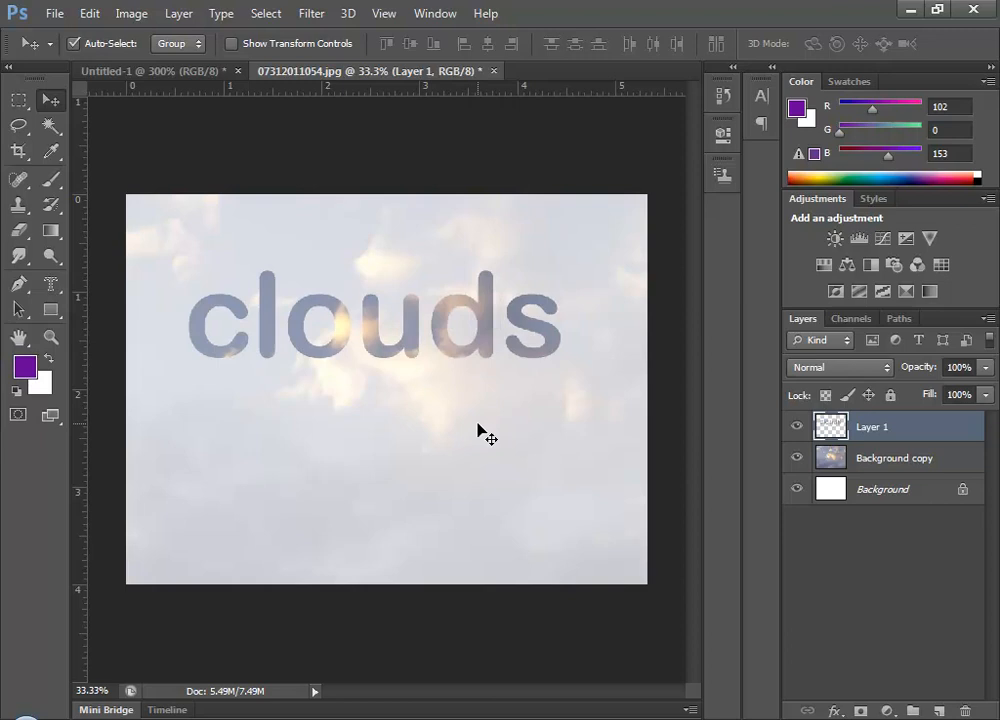
mouse_move(485, 349)
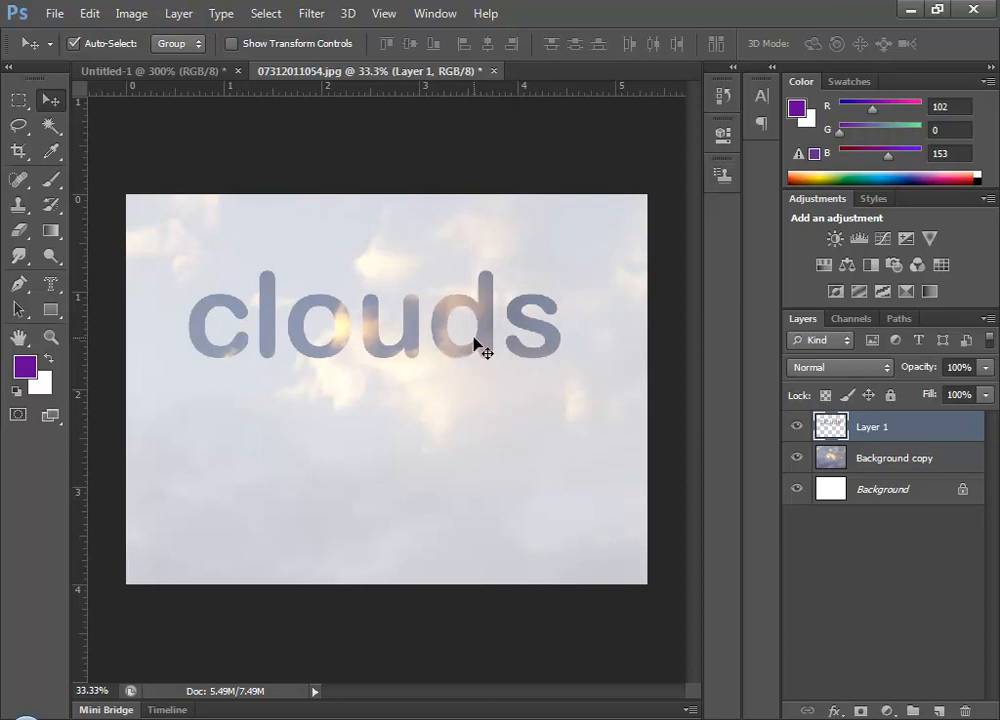